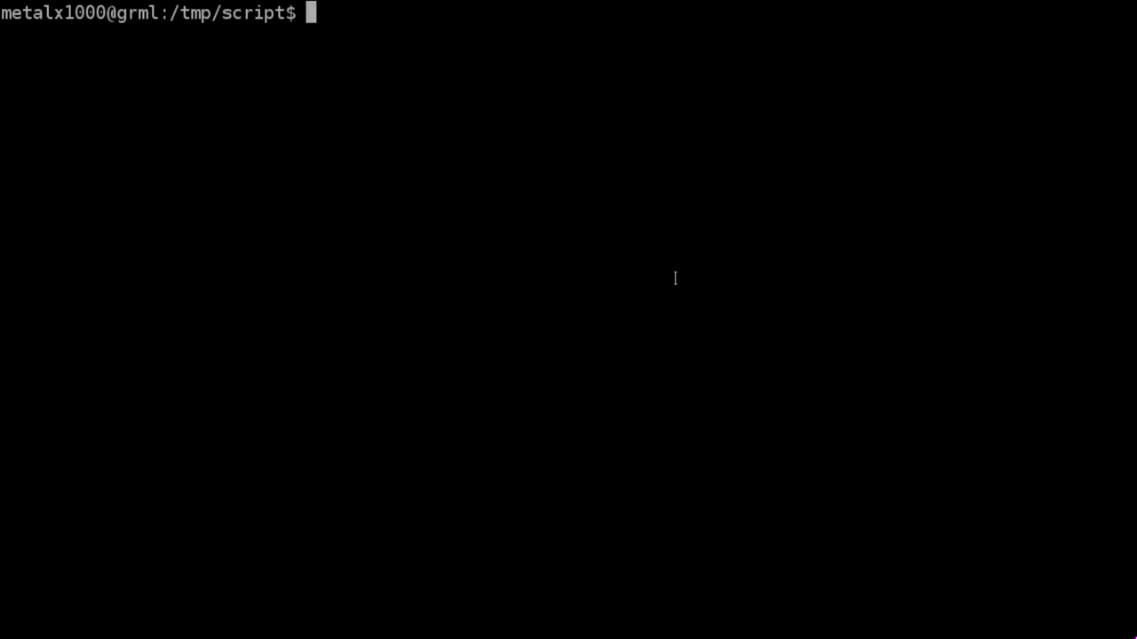
Store Hello World in variable x and echo it unchanged
text(echo)
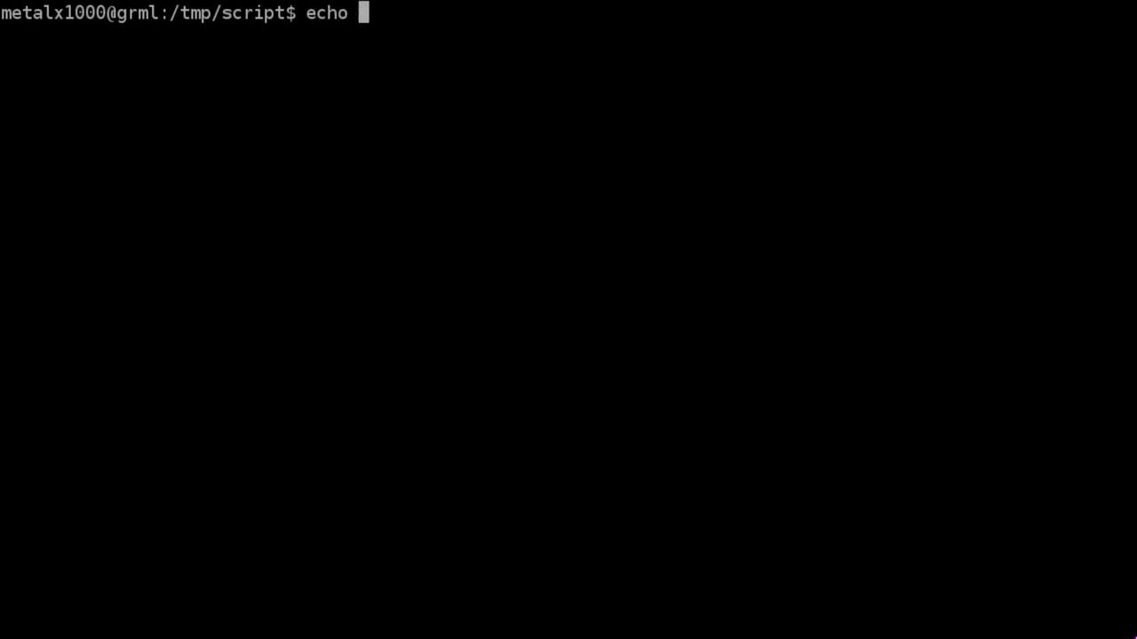
text(x=)
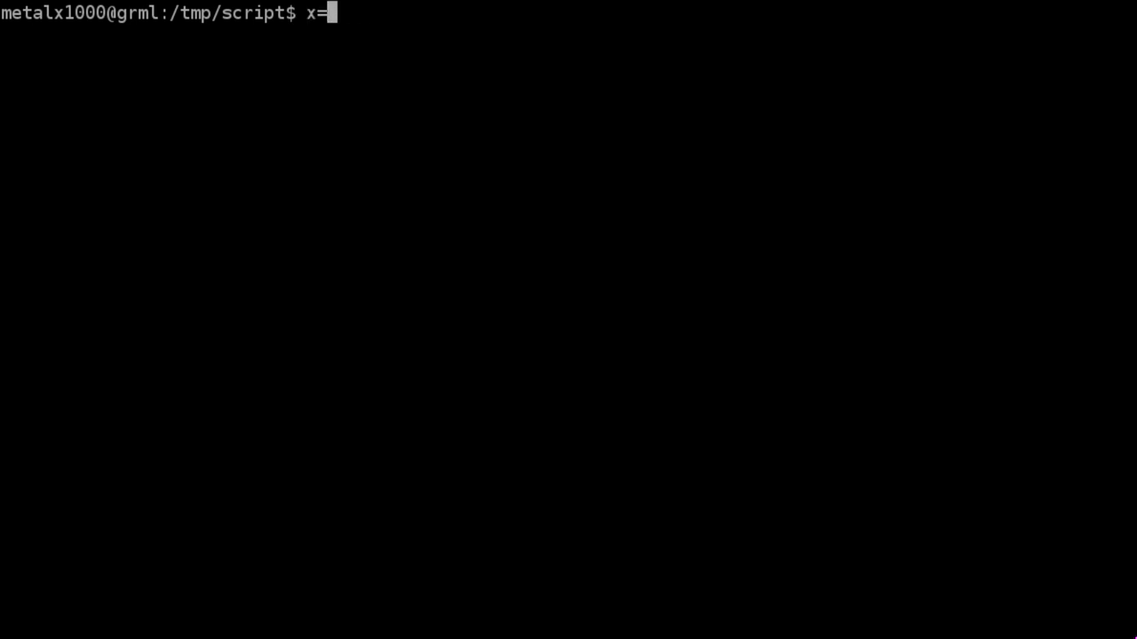
text("W)
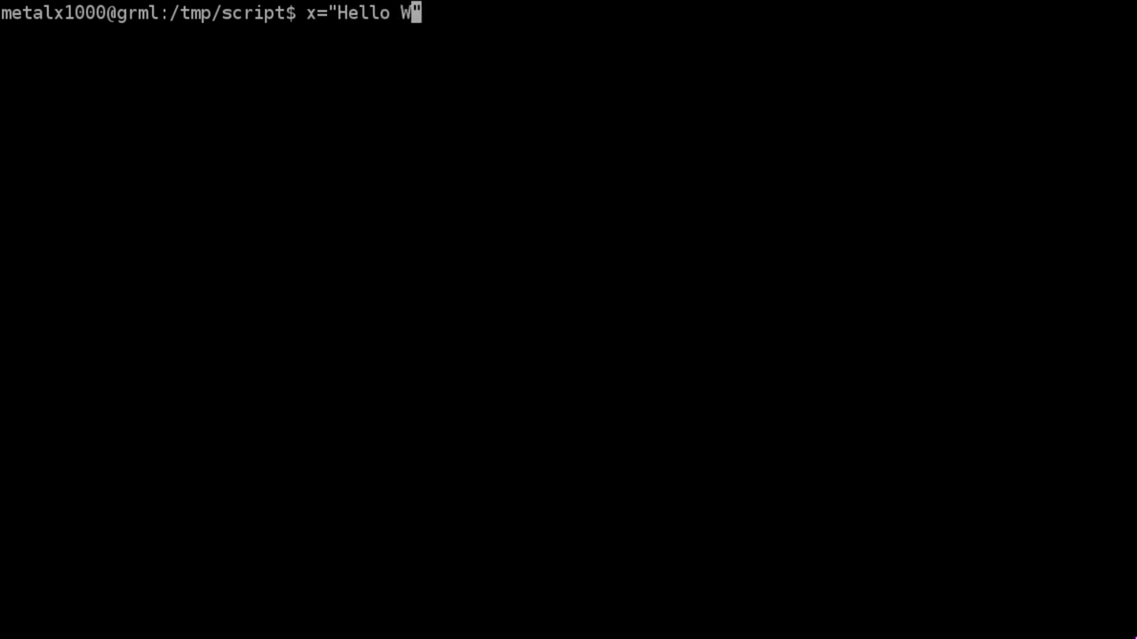
key(Return)
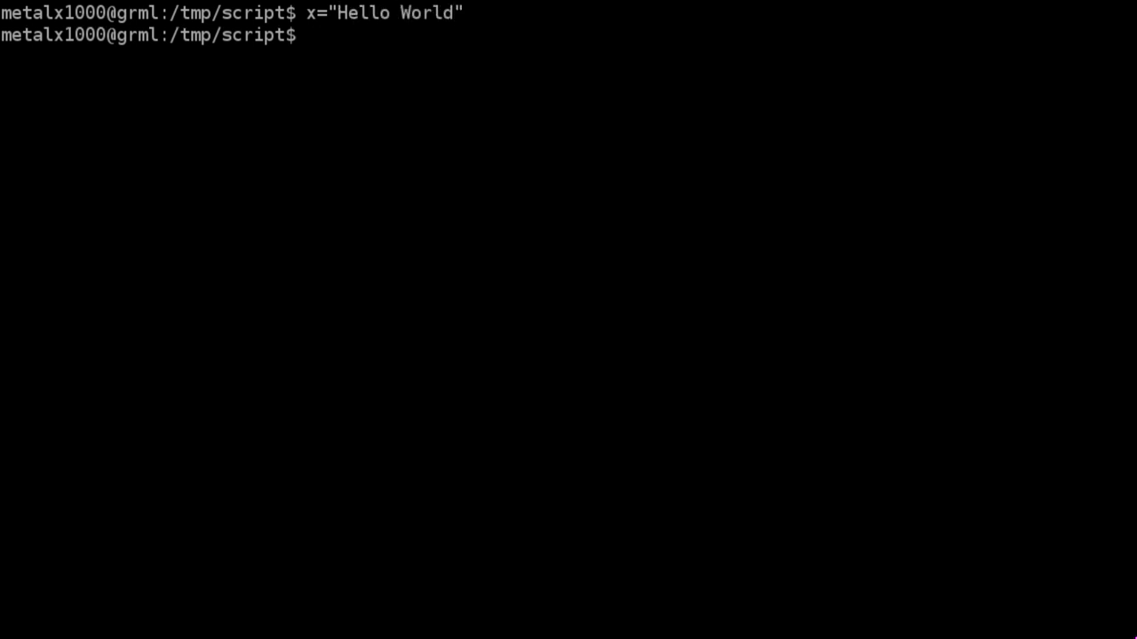
text(echo)
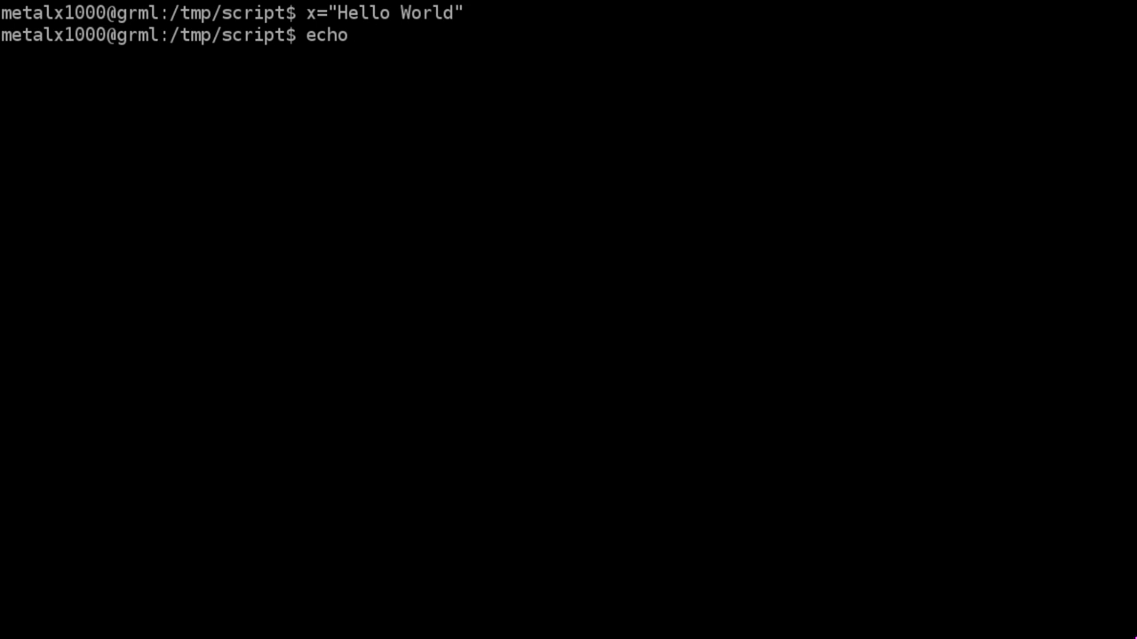
text(")
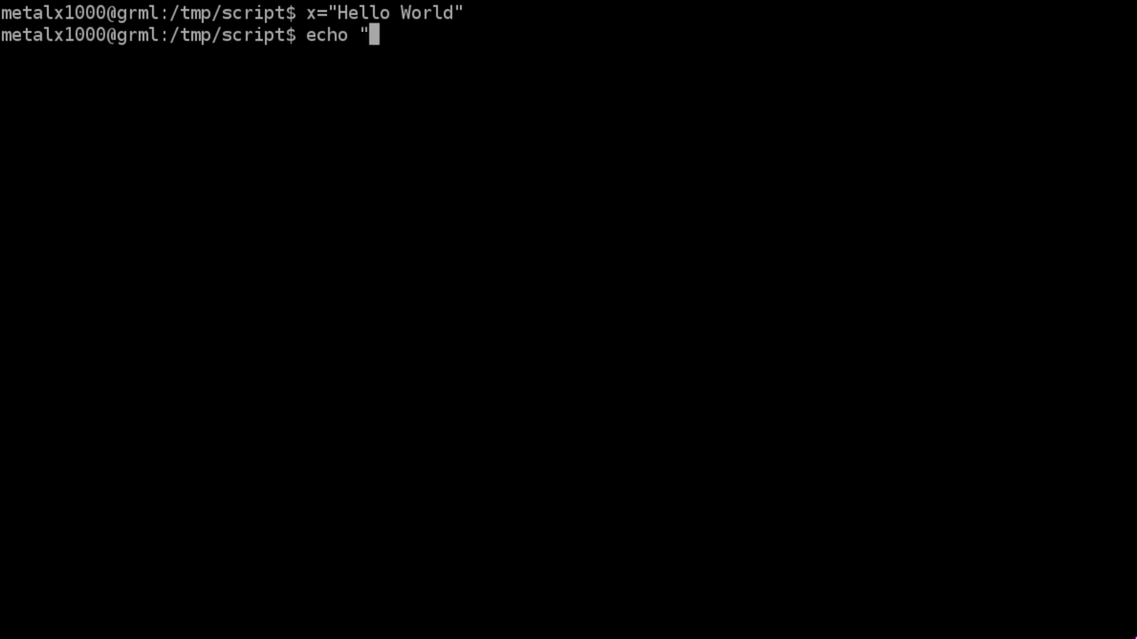
key(Return)
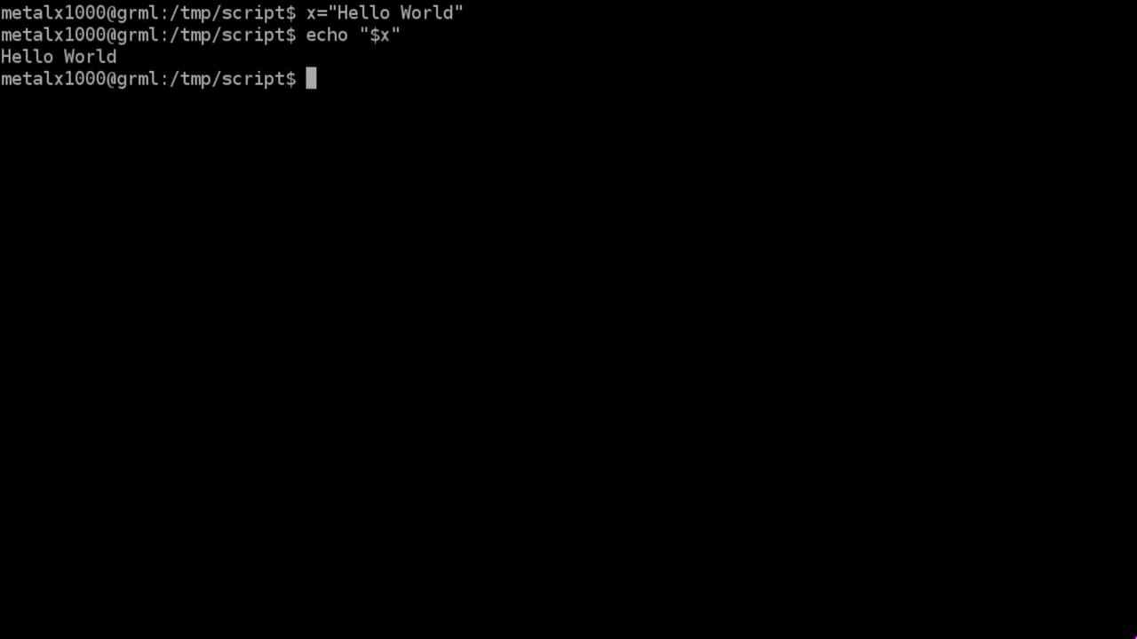
Echo x all lowercase with ${x,,}, then all uppercase with ${x^^}
text(echo "$x")
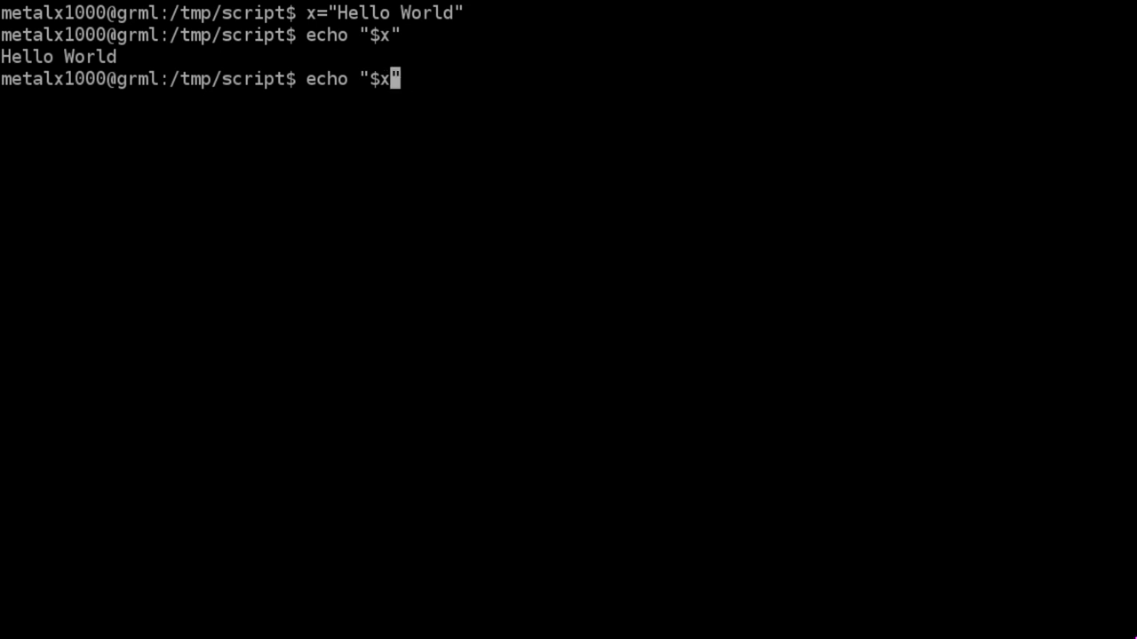
text({x)
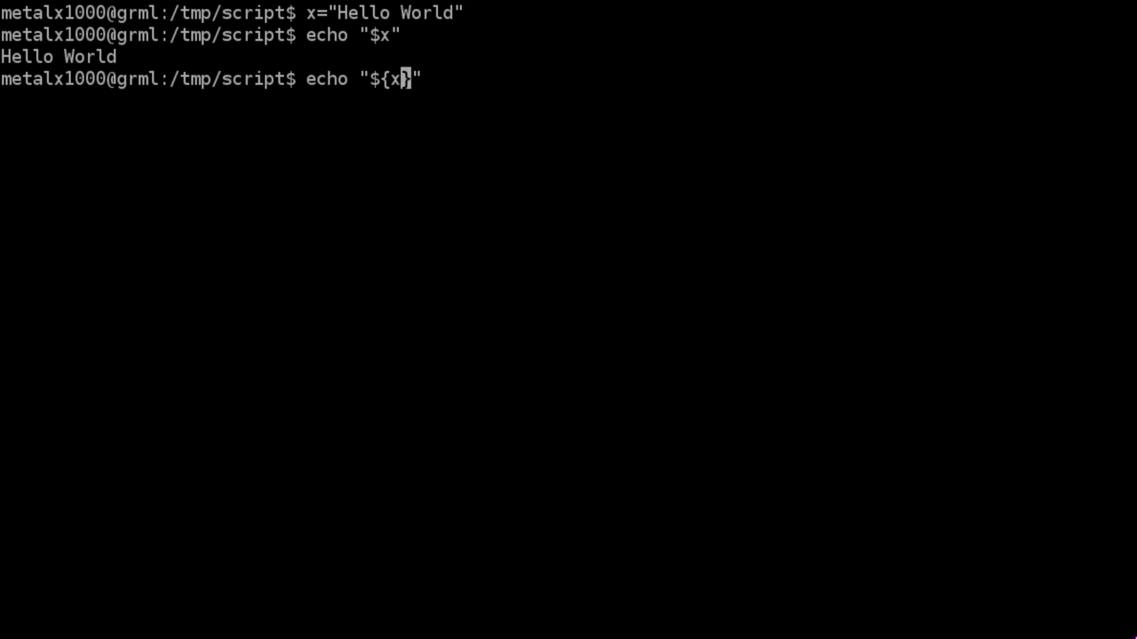
key(Return)
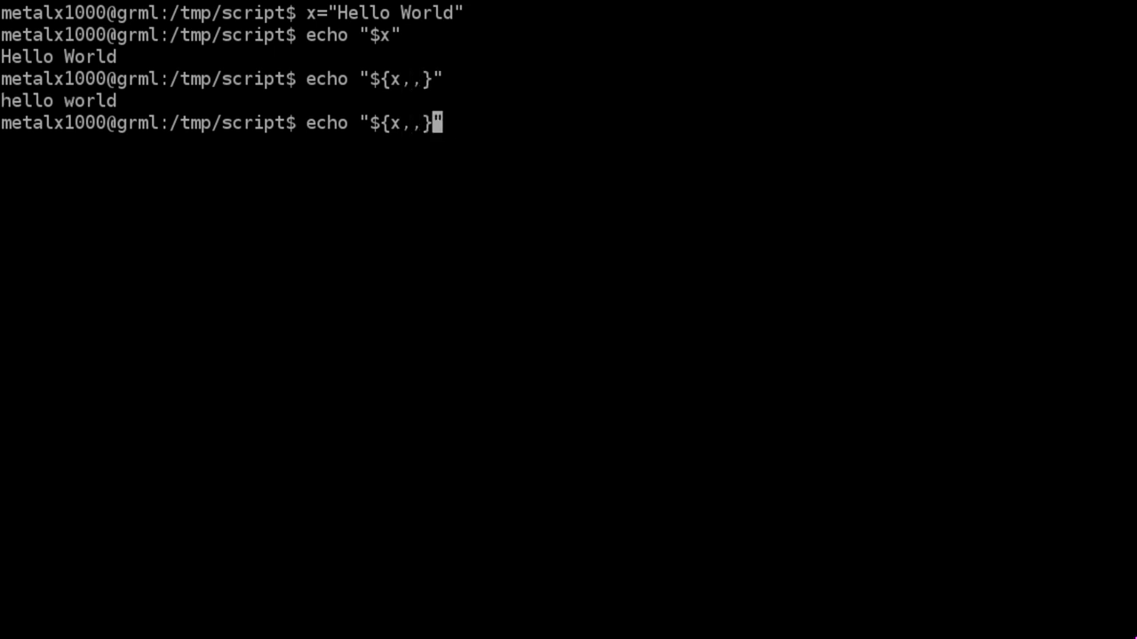
key(BackSpace)
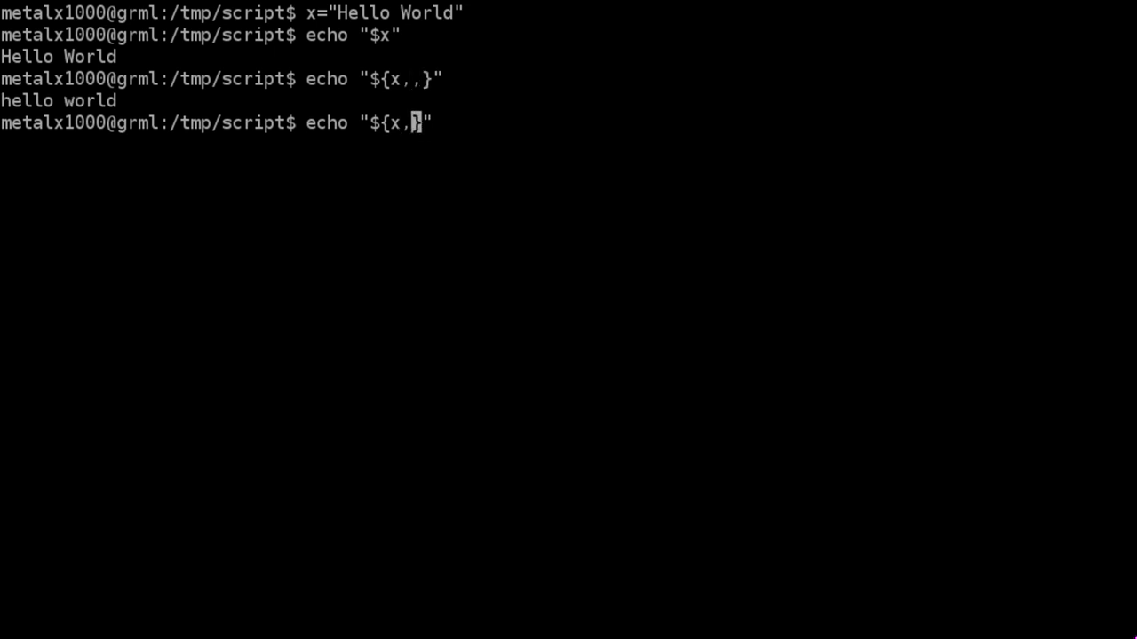
text(^^)
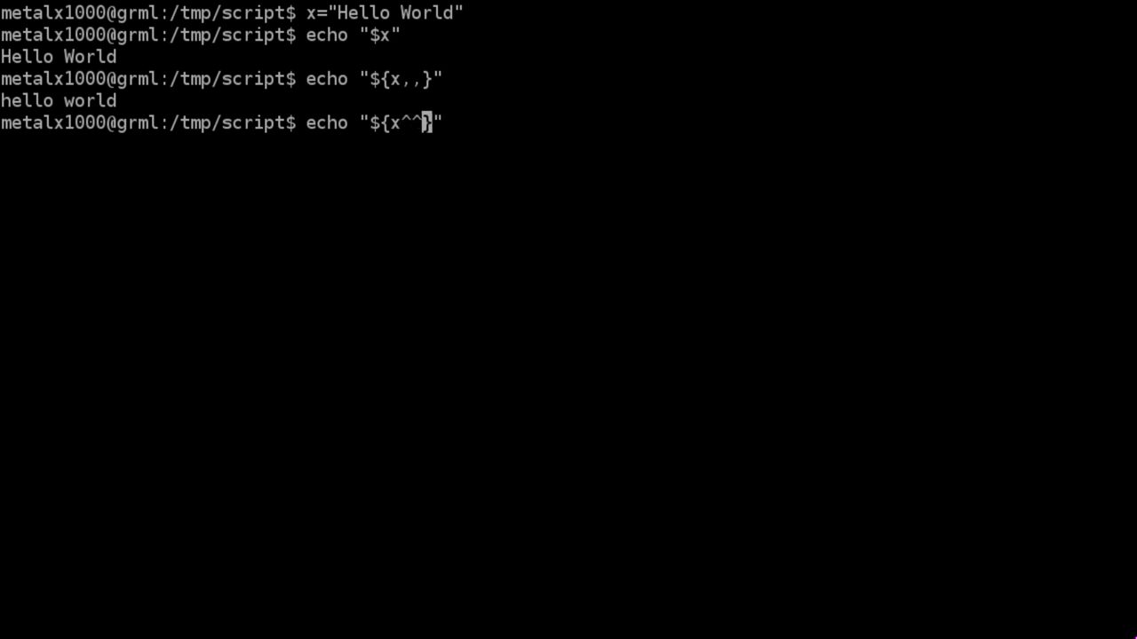
key(Return)
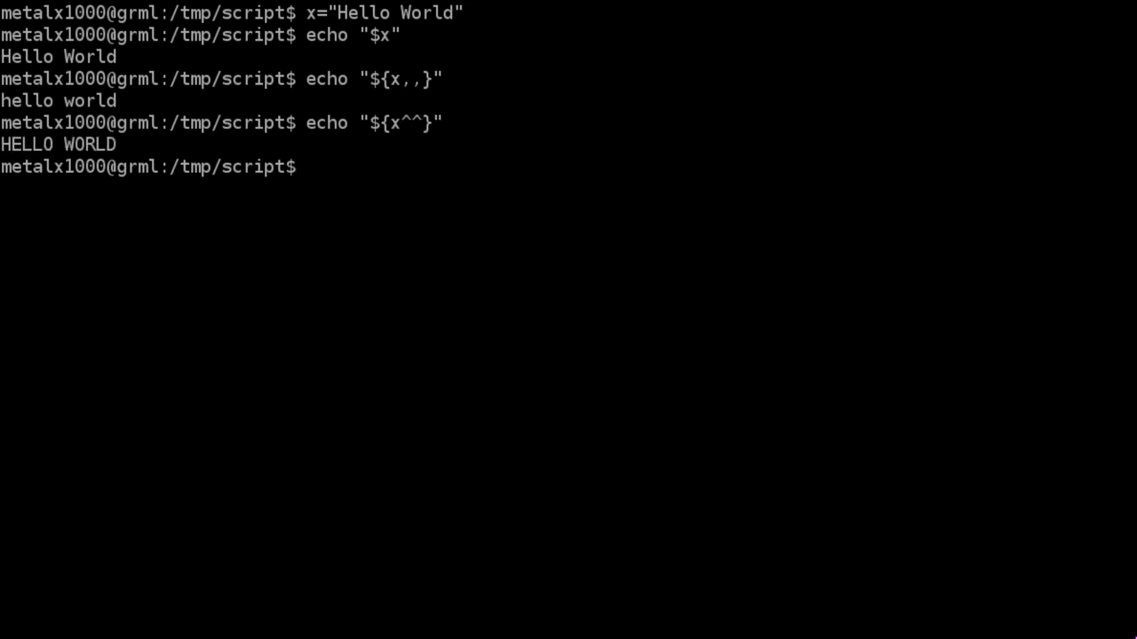
Reassign x to hello world and echo it uppercased as HELLO WORLD
text(echo "${x^^}")
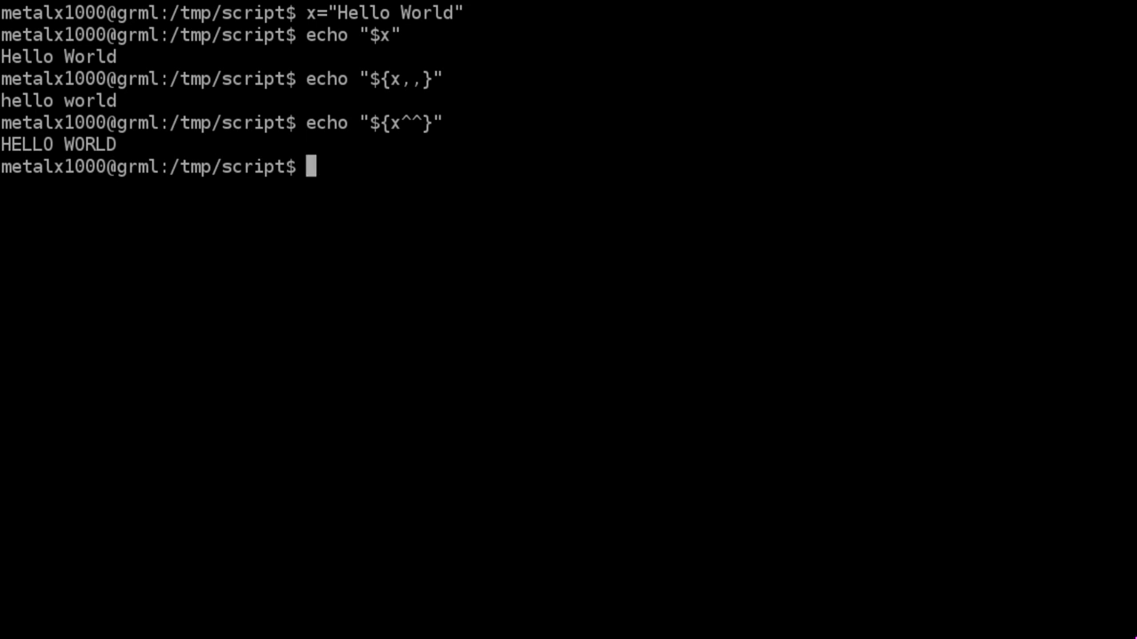
text(x="Hello World")
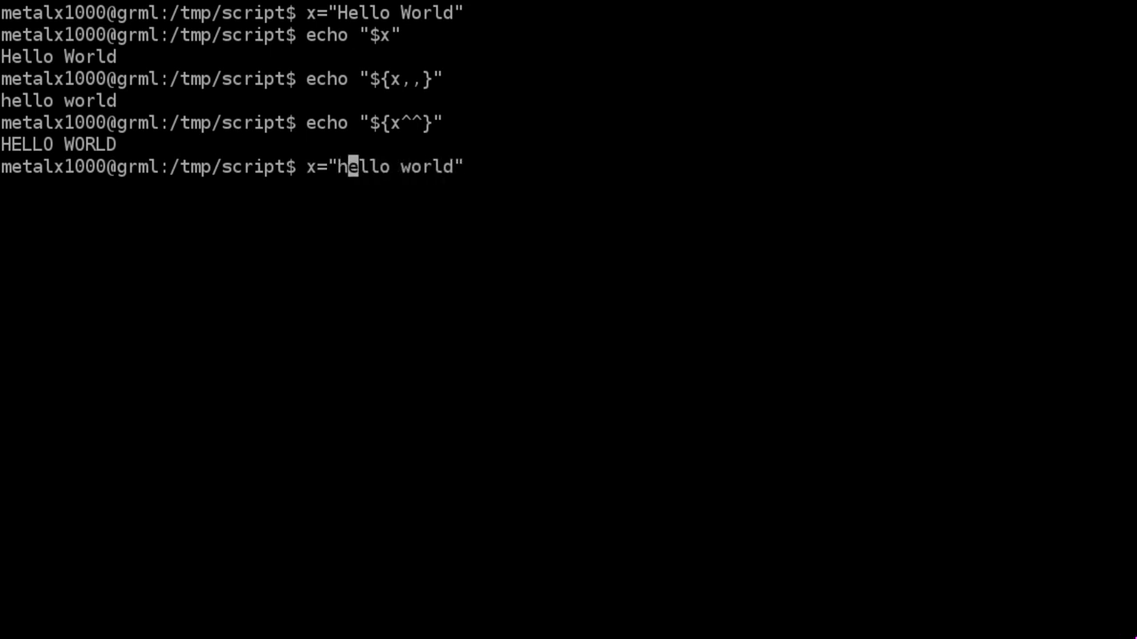
key(Return)
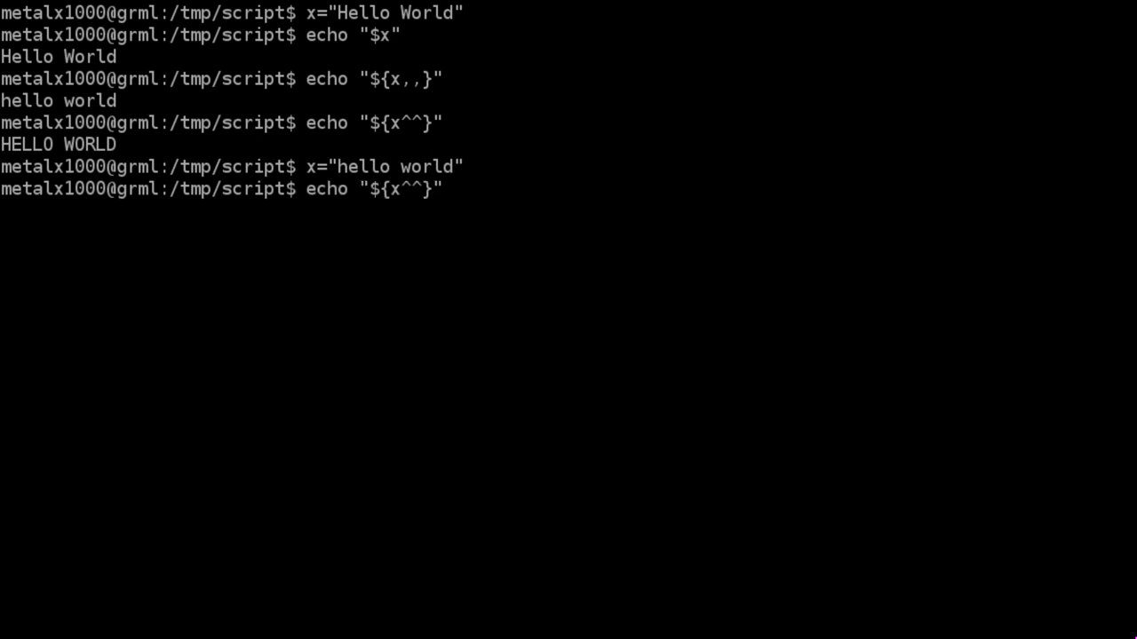
key(Return)
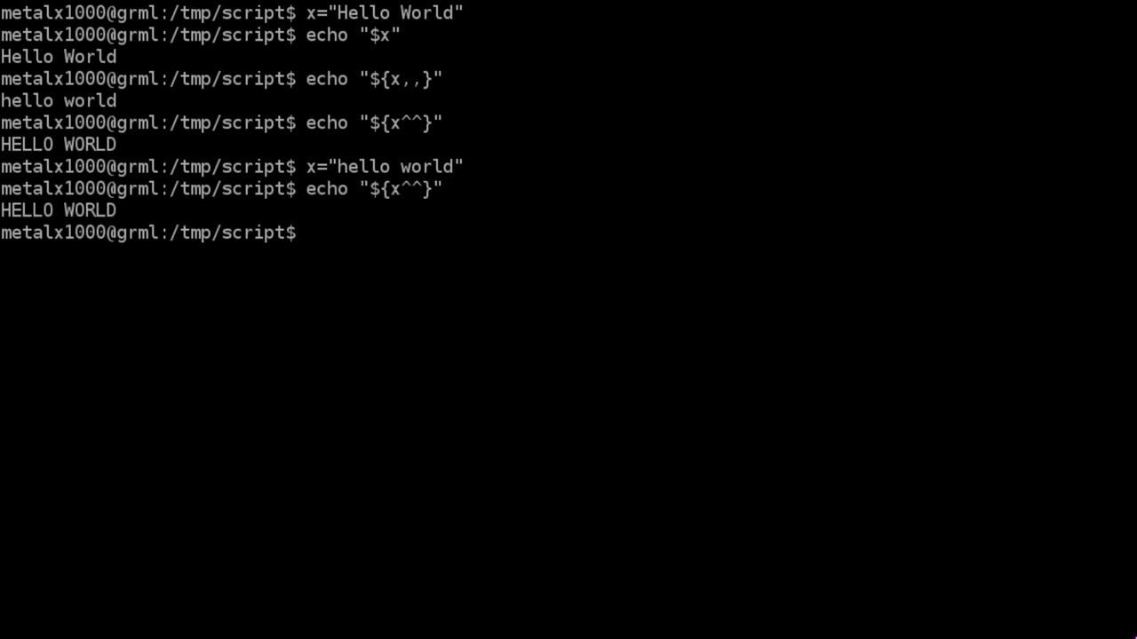
Echo x with only its first letter capitalised via ${x^}, giving Hello world
key(Return)
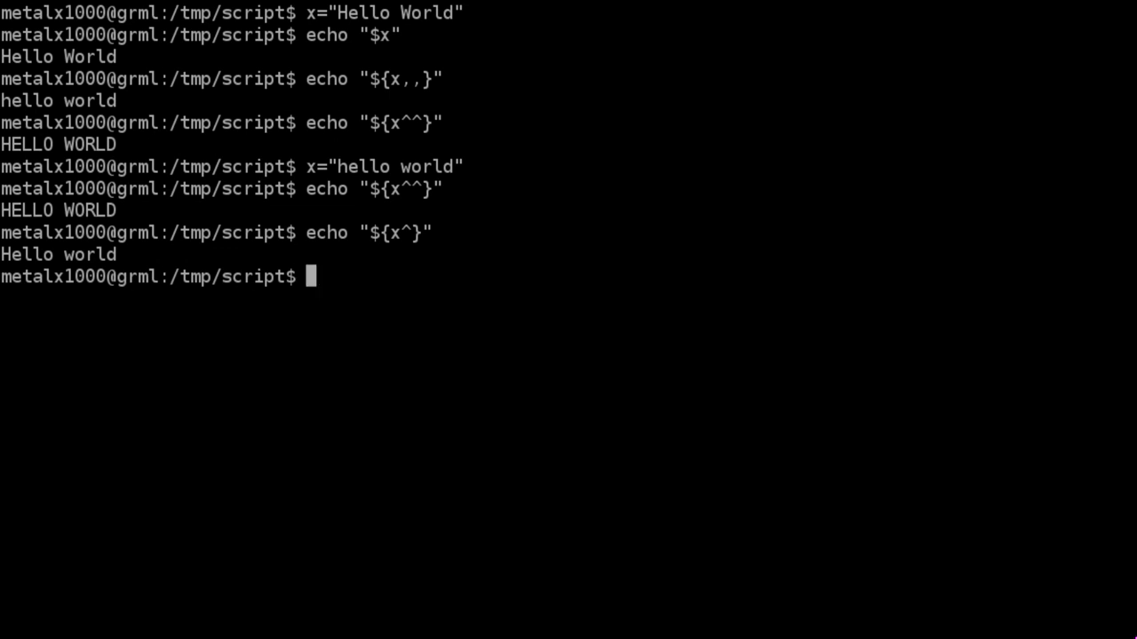
text(echo "${x^}")
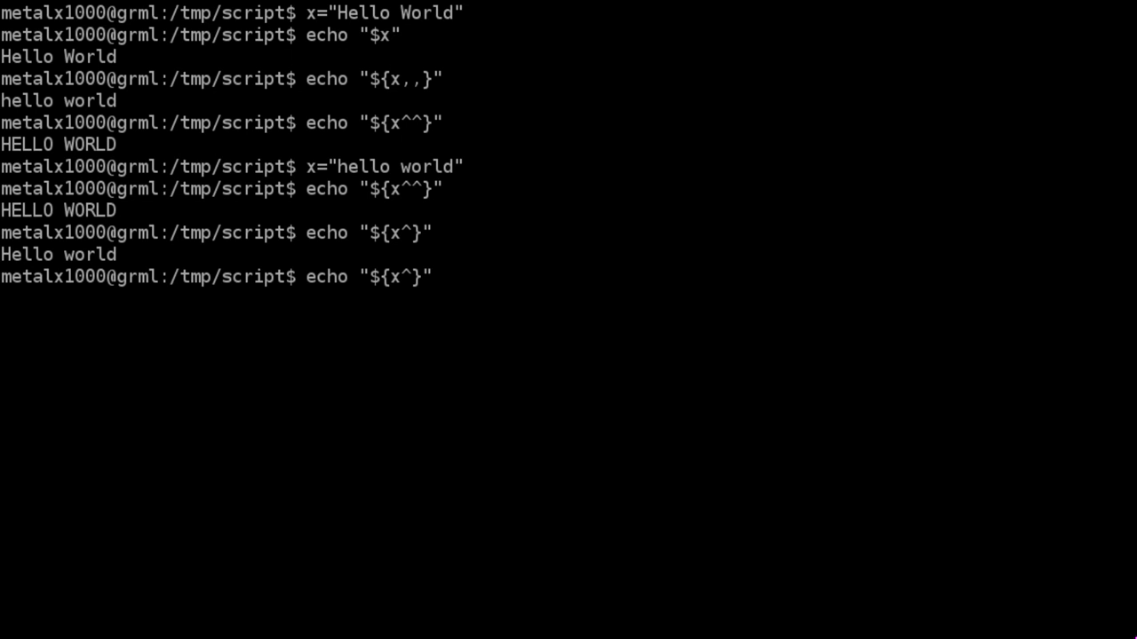
key(BackSpace)
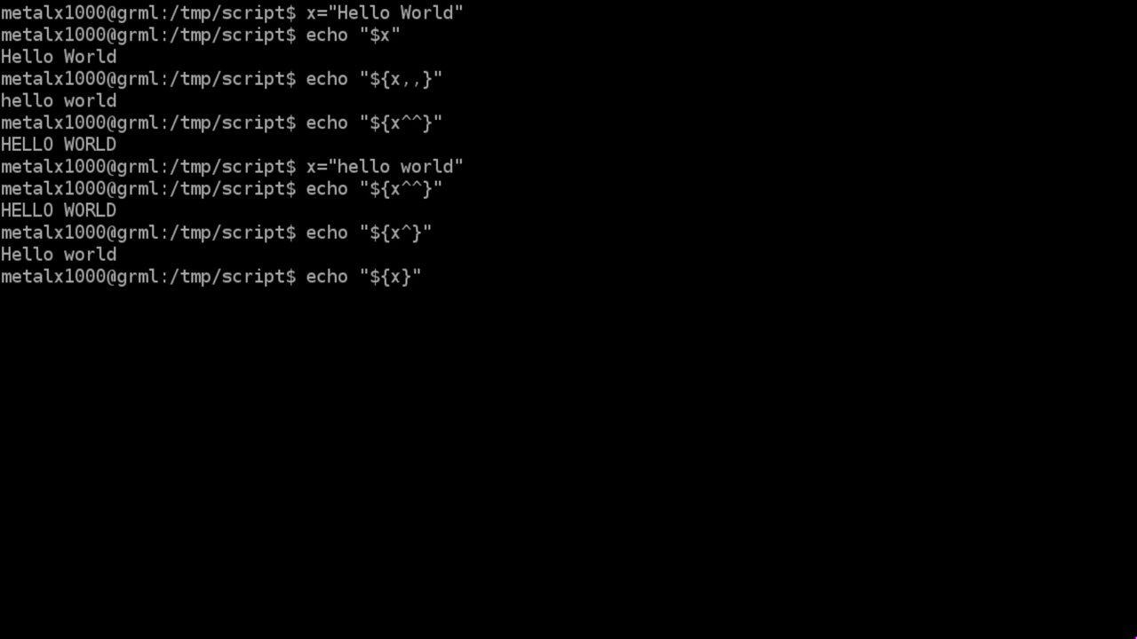
text(x="hello world")
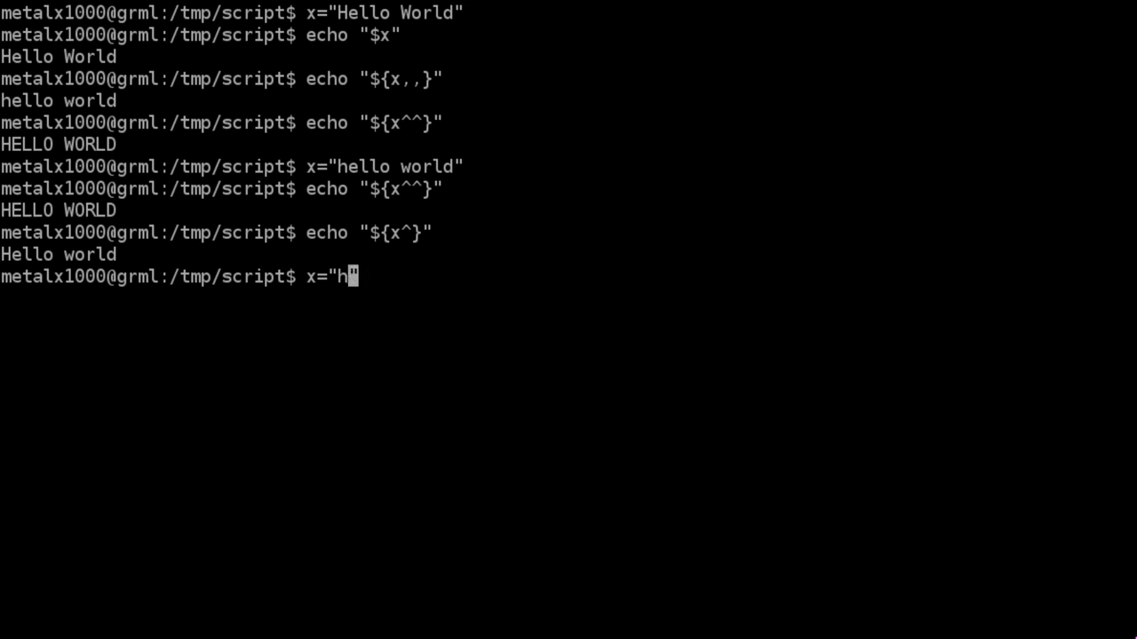
Set x to HELLO WORLD and echo ${x,} to get hELLO WORLD
text(ELLO)
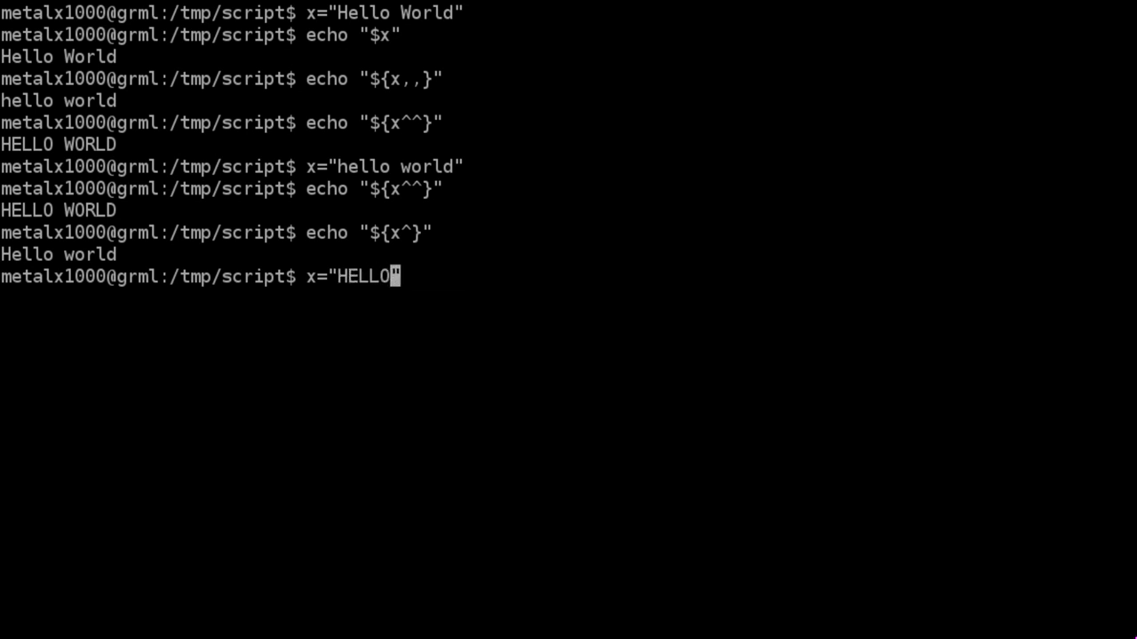
text(WORL)
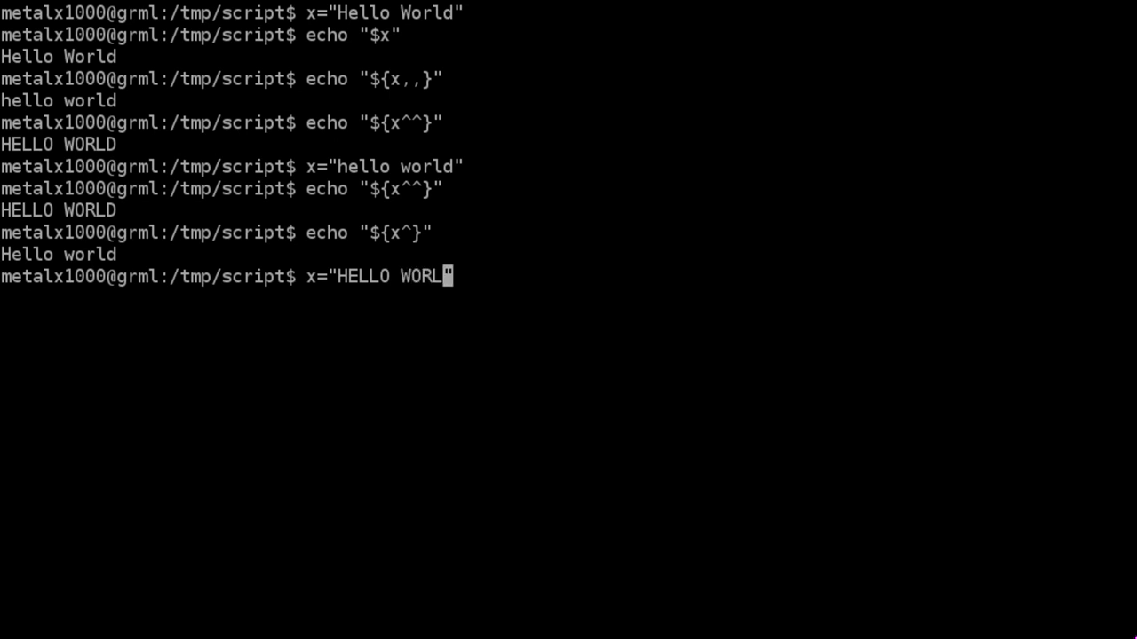
key(Return)
text(echo "${x}")
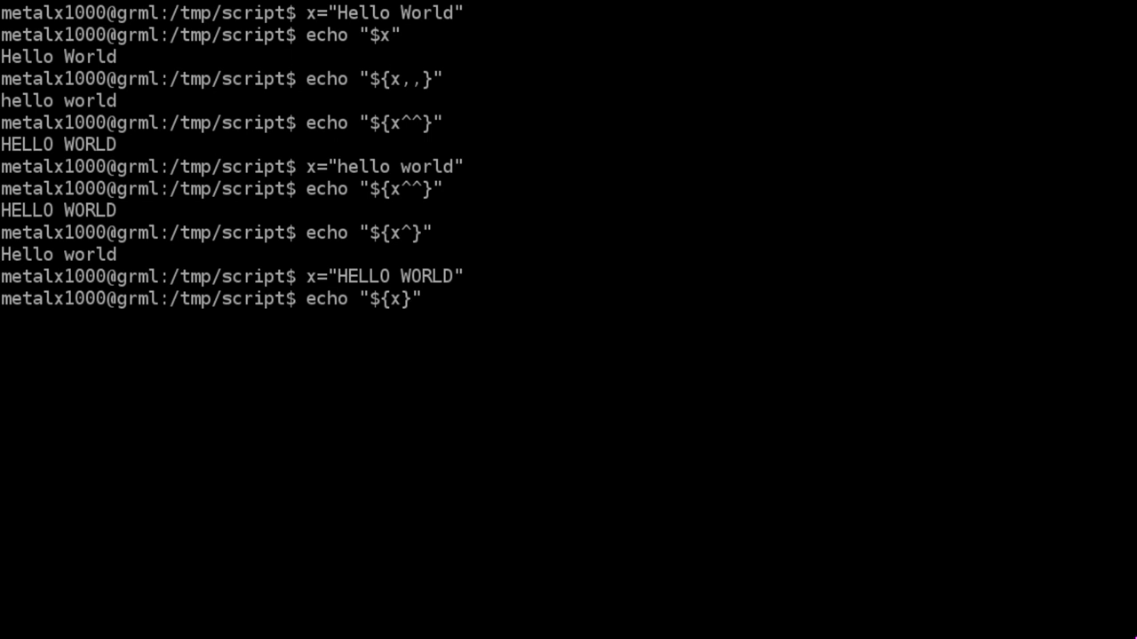
text(,)
key(Return)
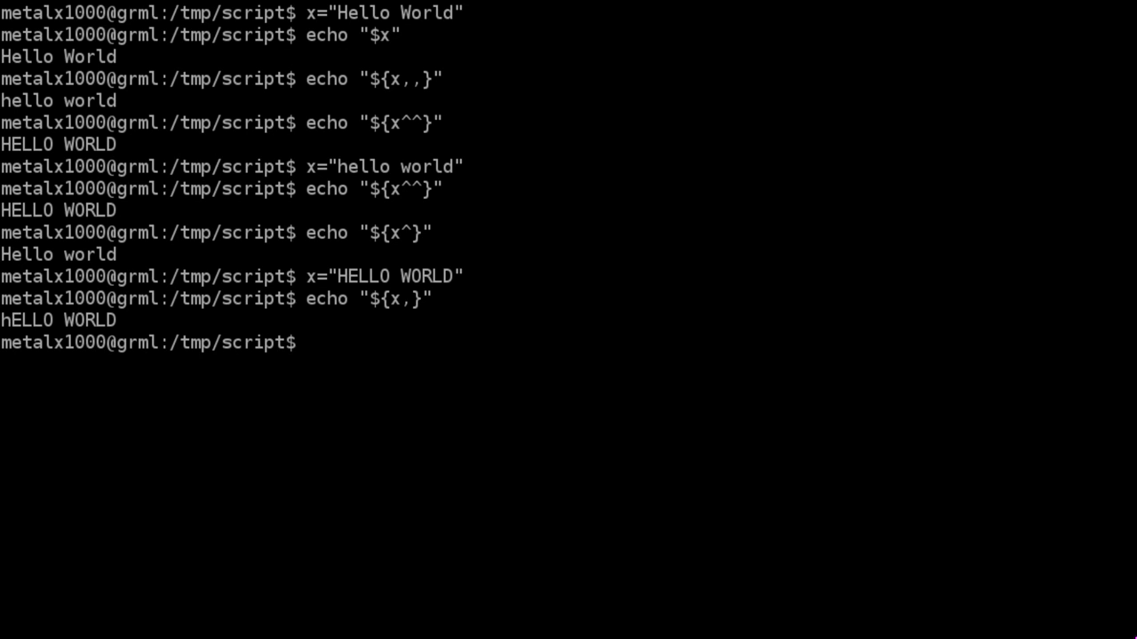
text(echo "${x,}")
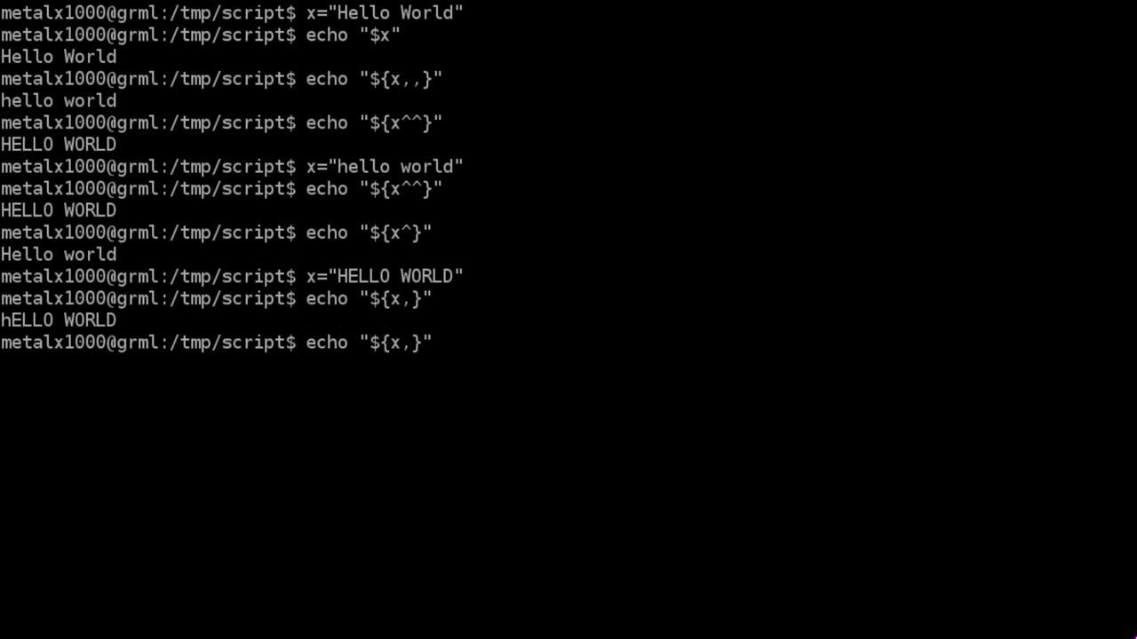
Echo ${x~} to toggle the first letter, giving hELLO WORLD
text(~)
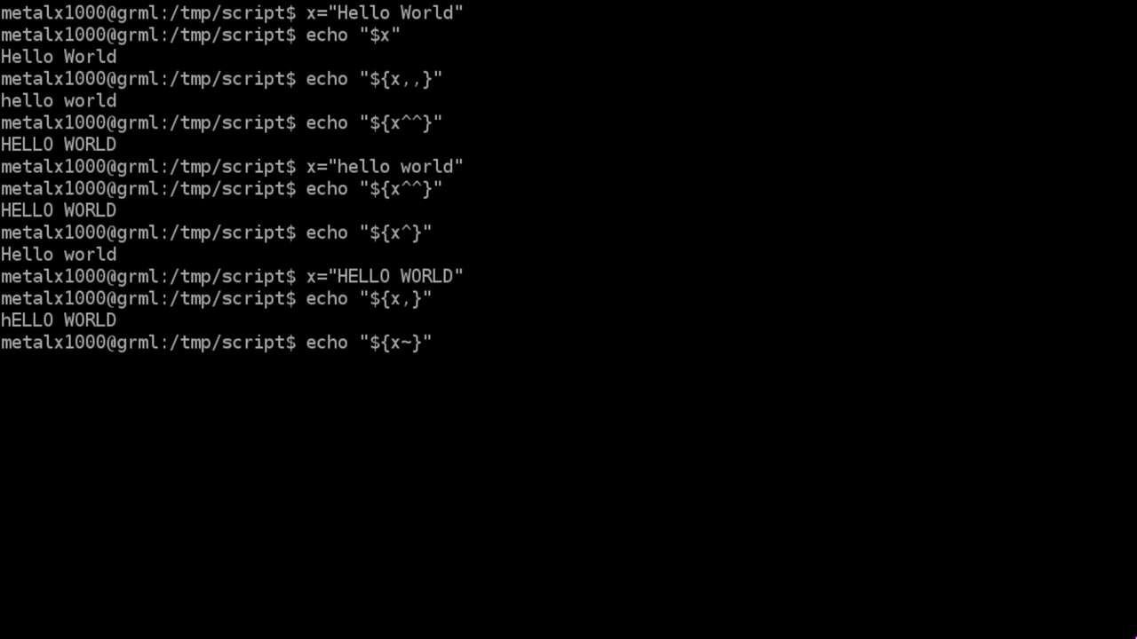
key(Return)
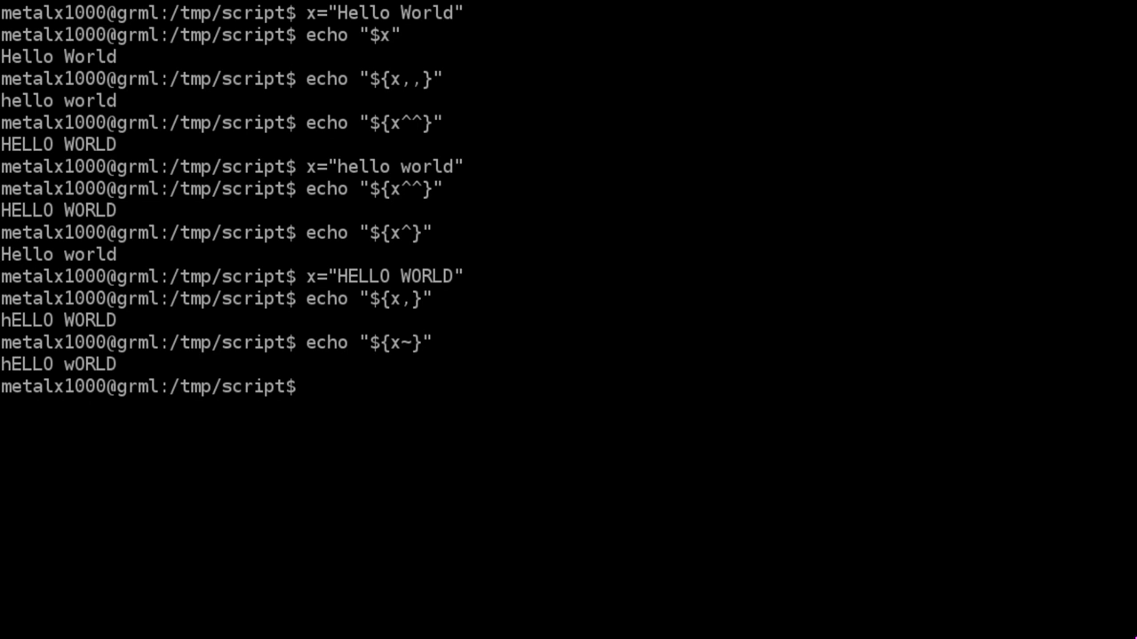
Reassign x to HELLO wORLD and rerun ${x~} to get hELLO WORLD
text(x="HELLO WORLD")
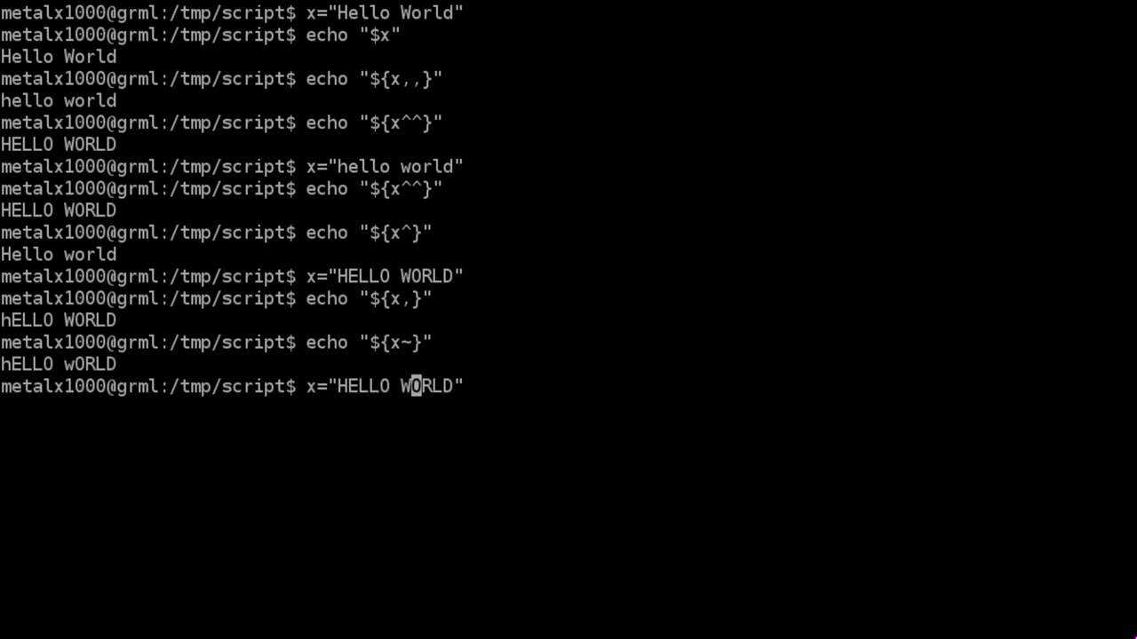
key(Backspace)
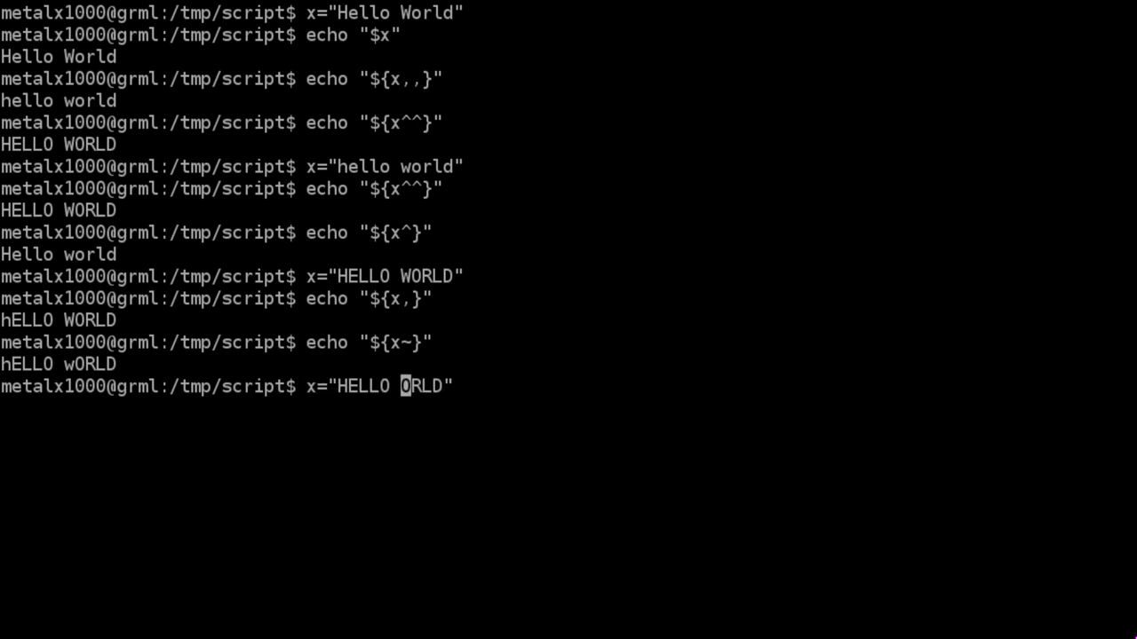
key(Return)
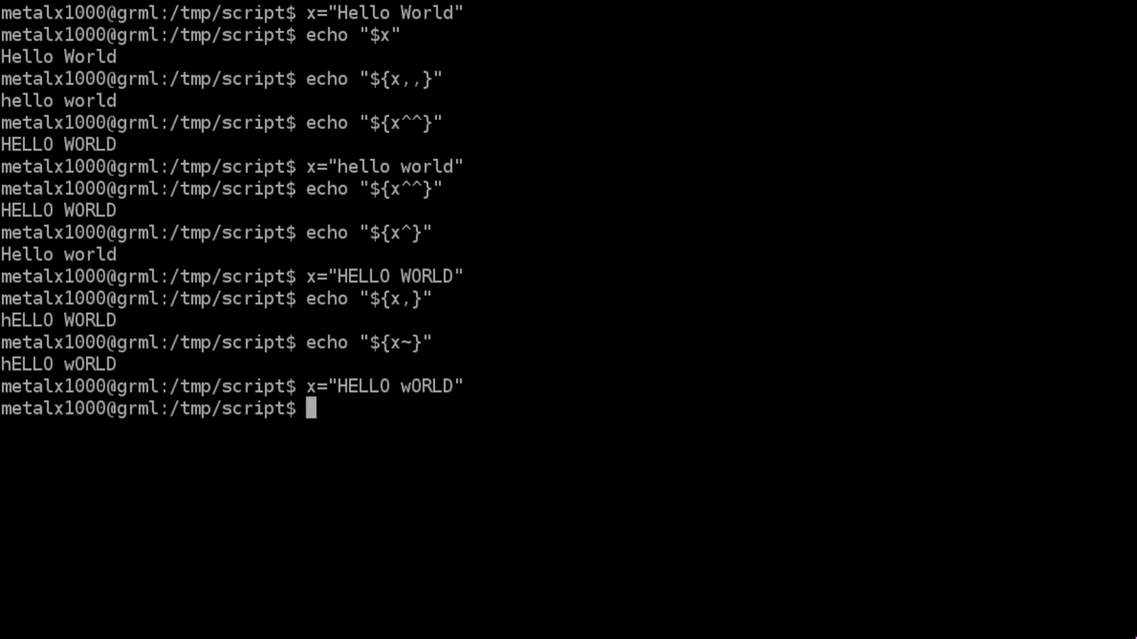
key(Return)
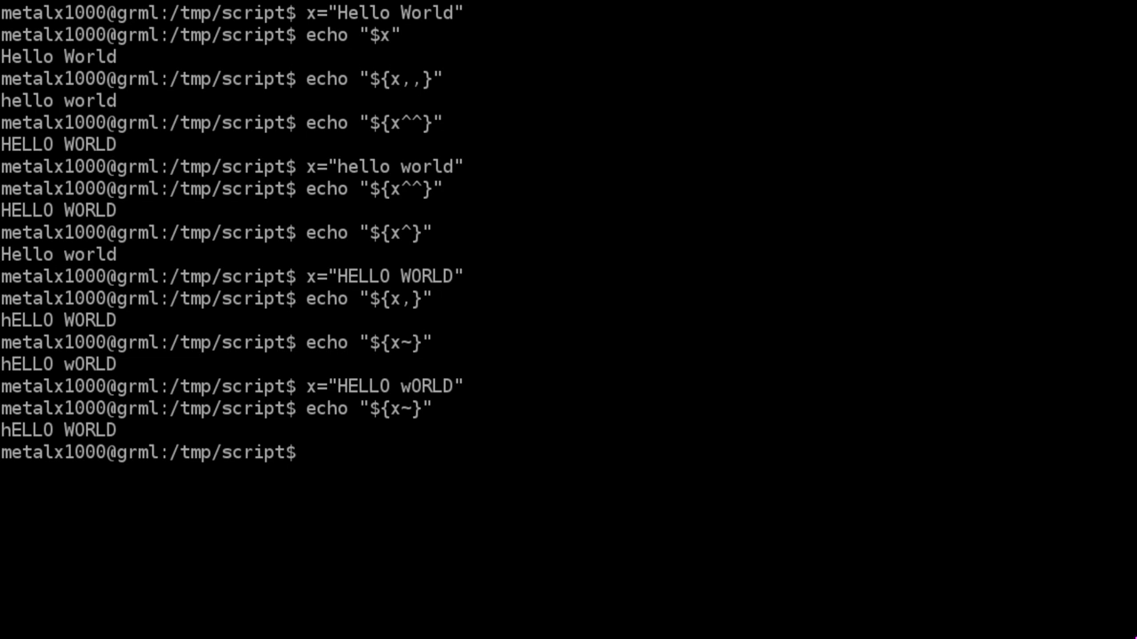
mouse_move(664, 241)
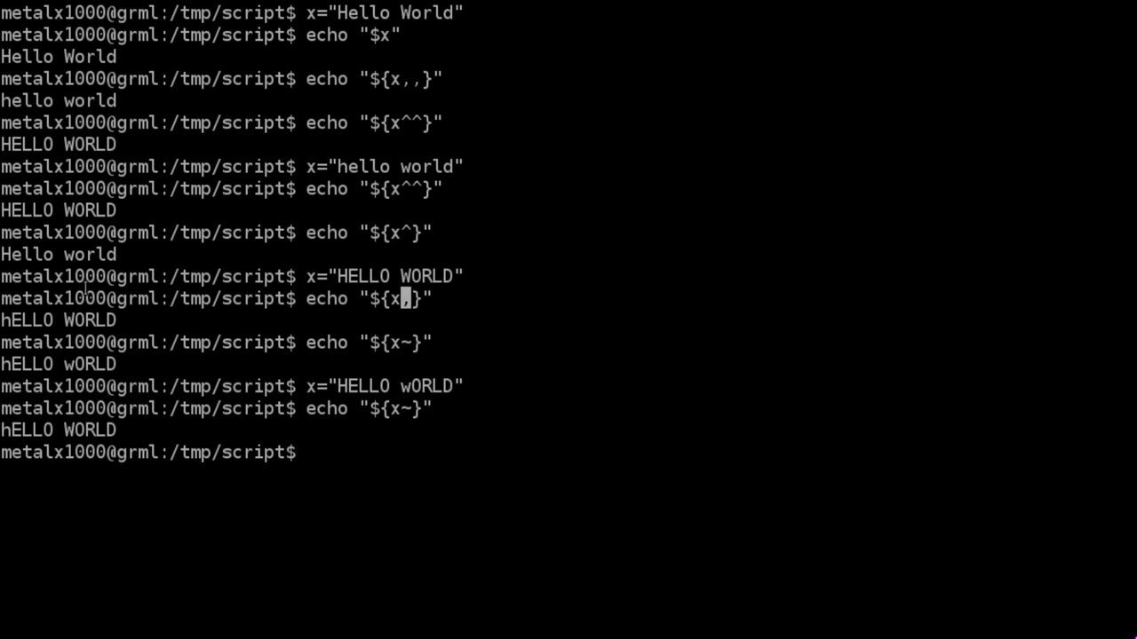
Echo ${x~~} to toggle every letter, turning HELLO wORLD into hello World
text(')
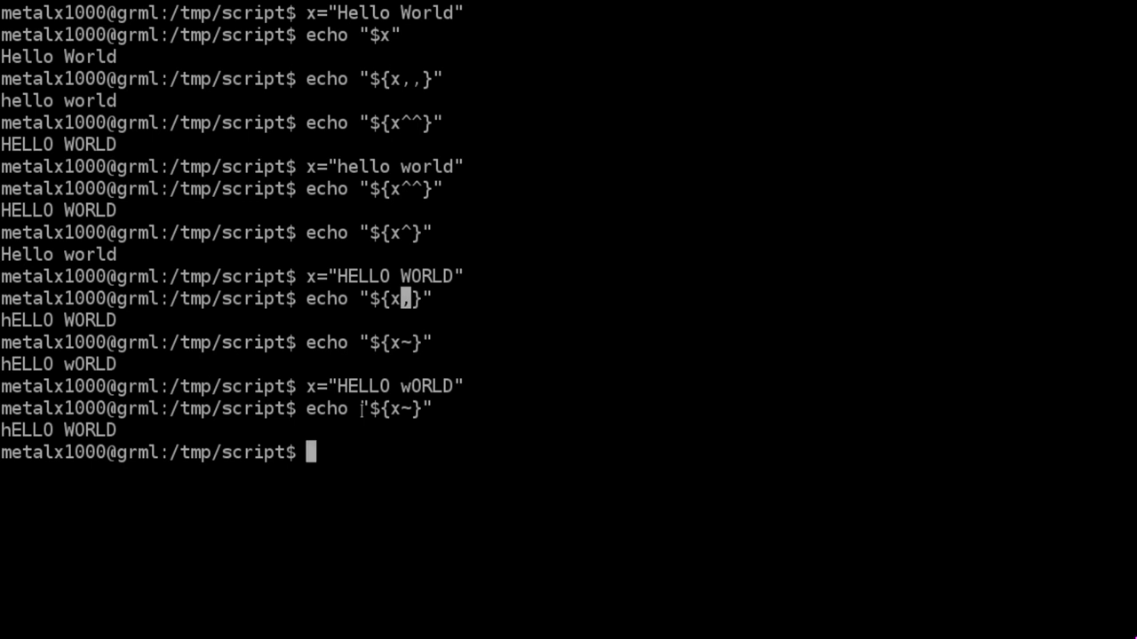
text(echo "${x~}")
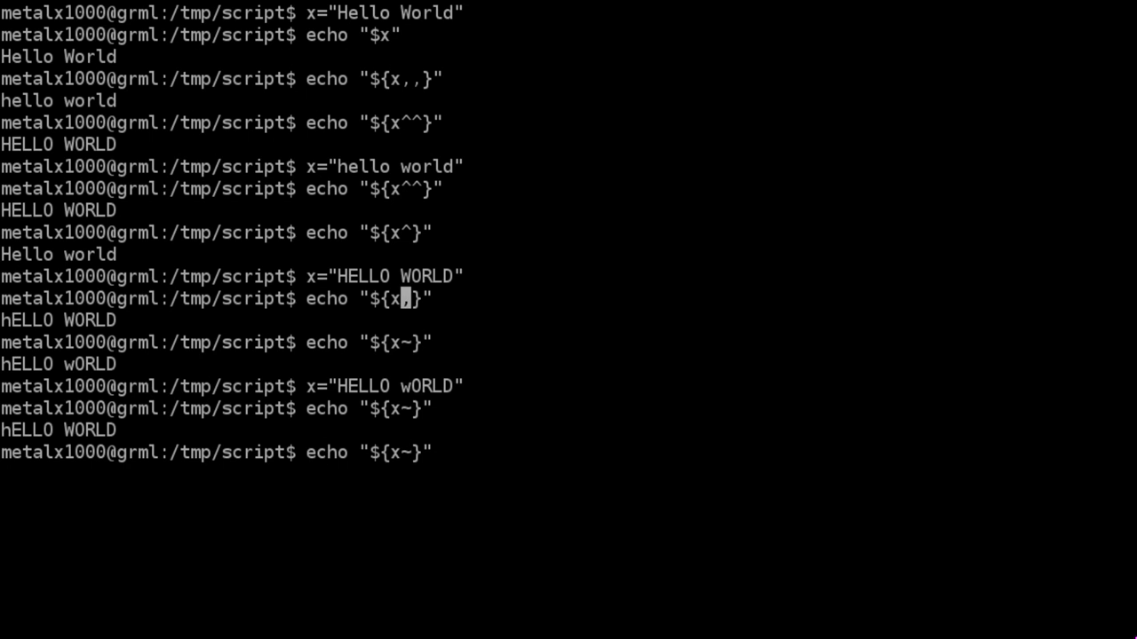
text(~)
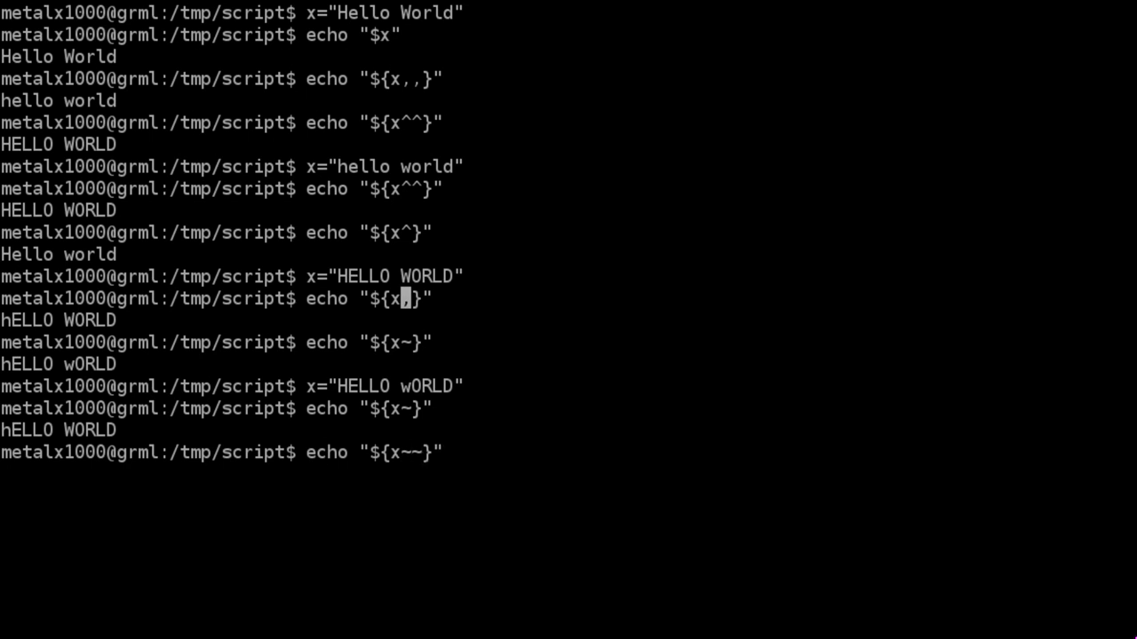
key(Return)
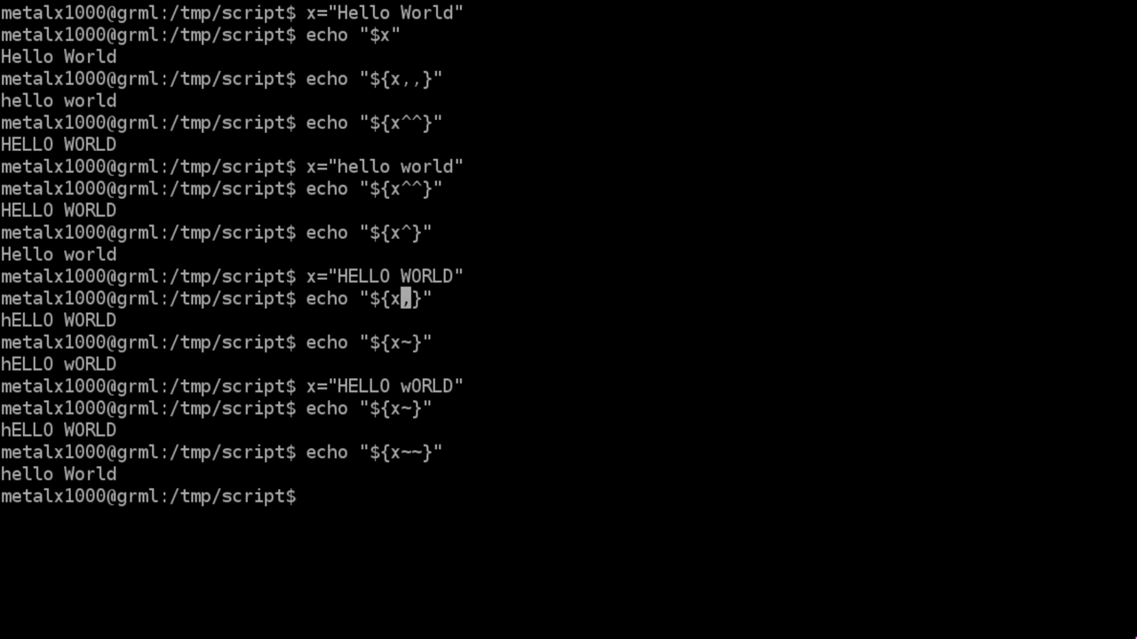
Reassign x to HeLlO wORlD and rerun ${x~~} to get hElLo WorLd
text(x="HELLO wORLD")
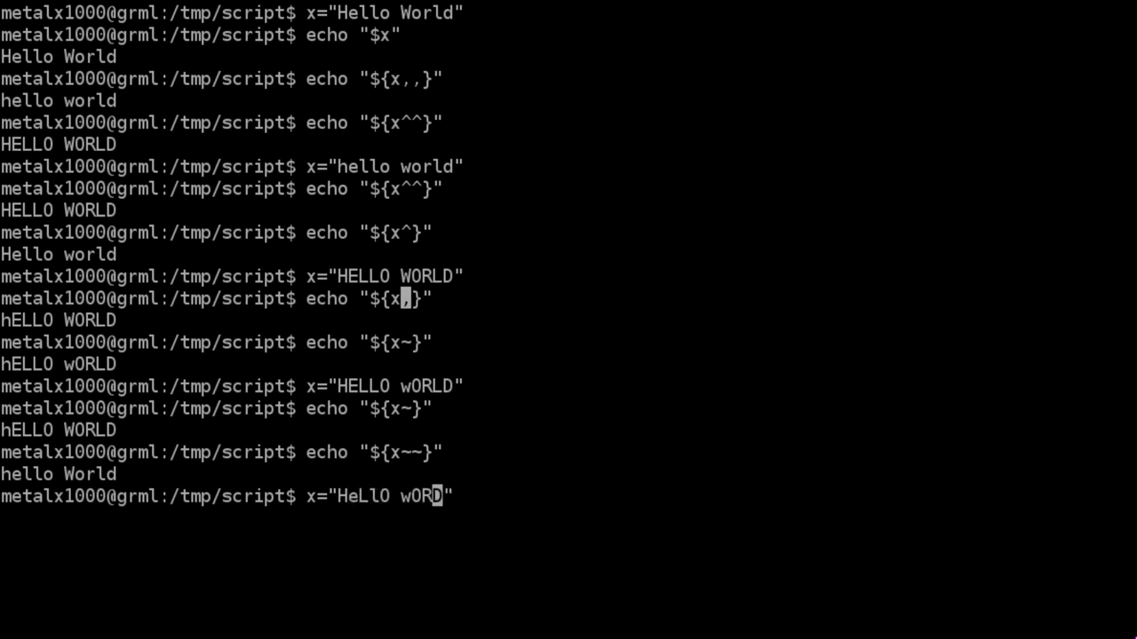
key(Return)
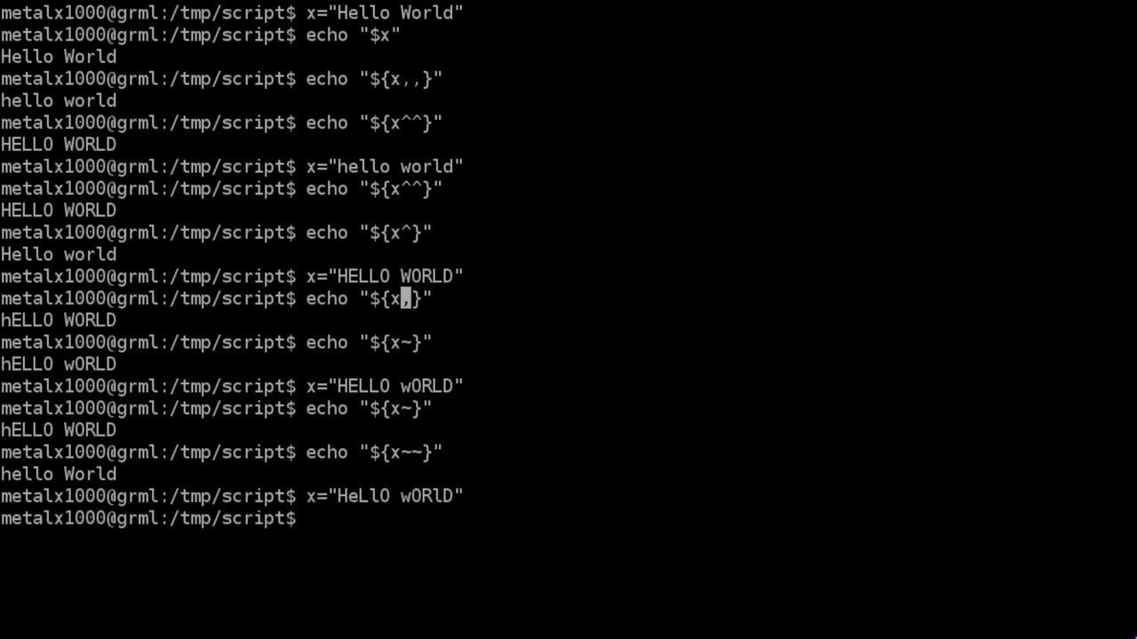
key(Return)
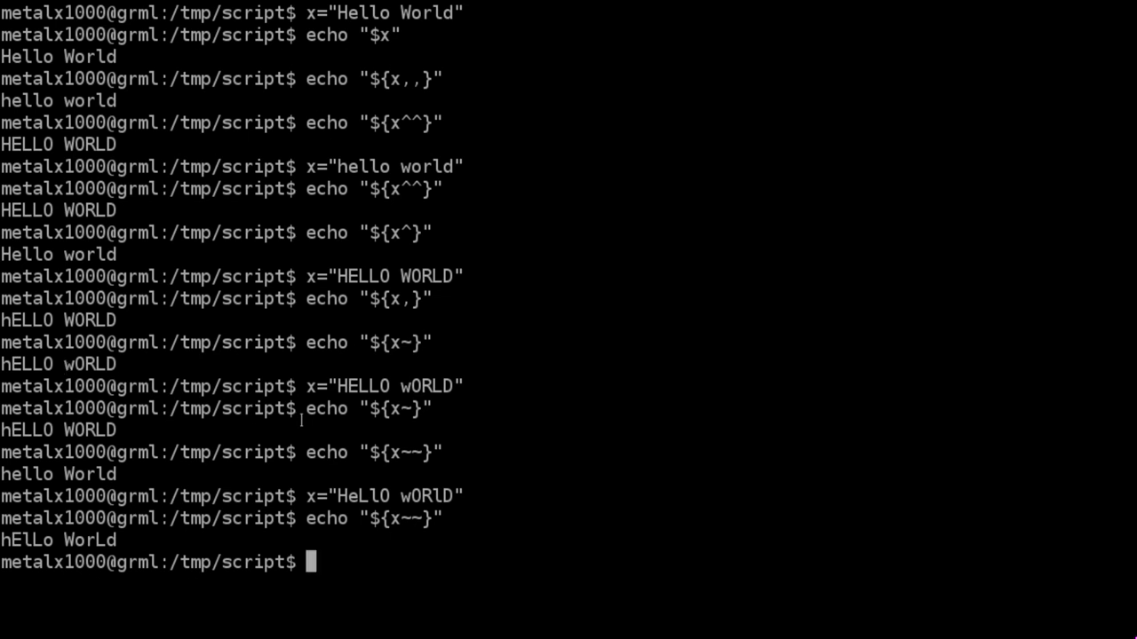
mouse_move(355, 435)
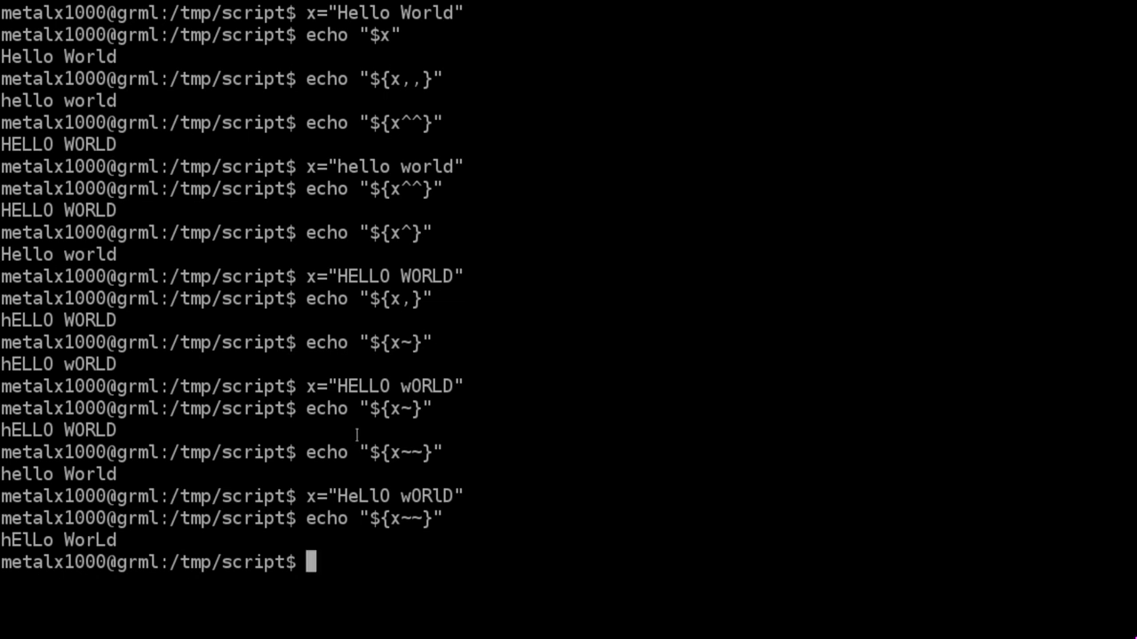